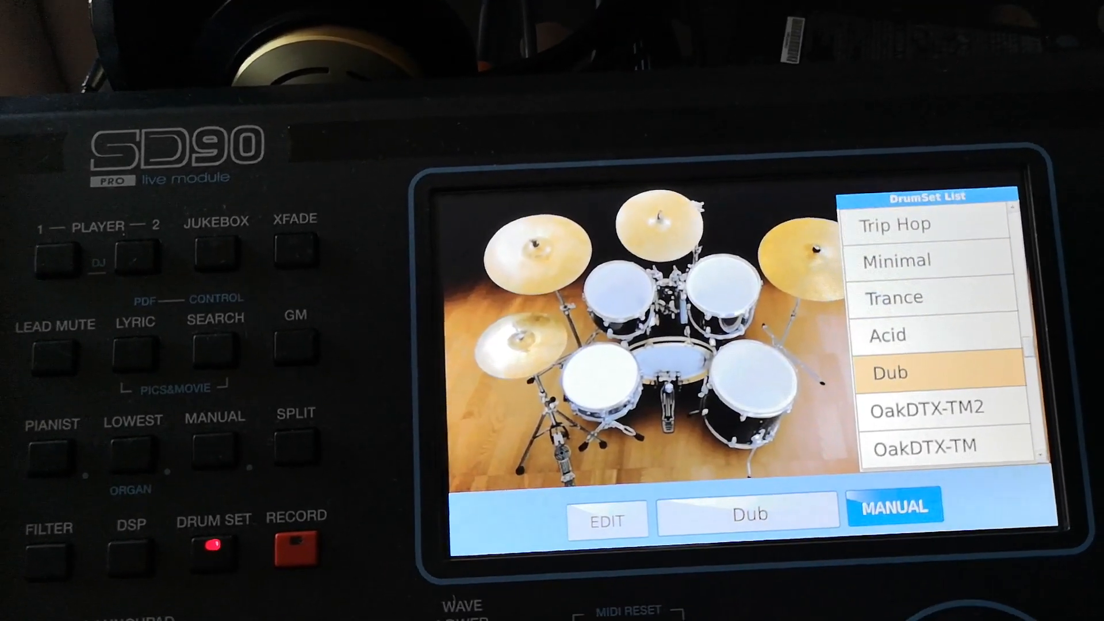
# Step: Choose the Dub drum set and bring up the audio/sample edit choice
pyautogui.click(922, 446)
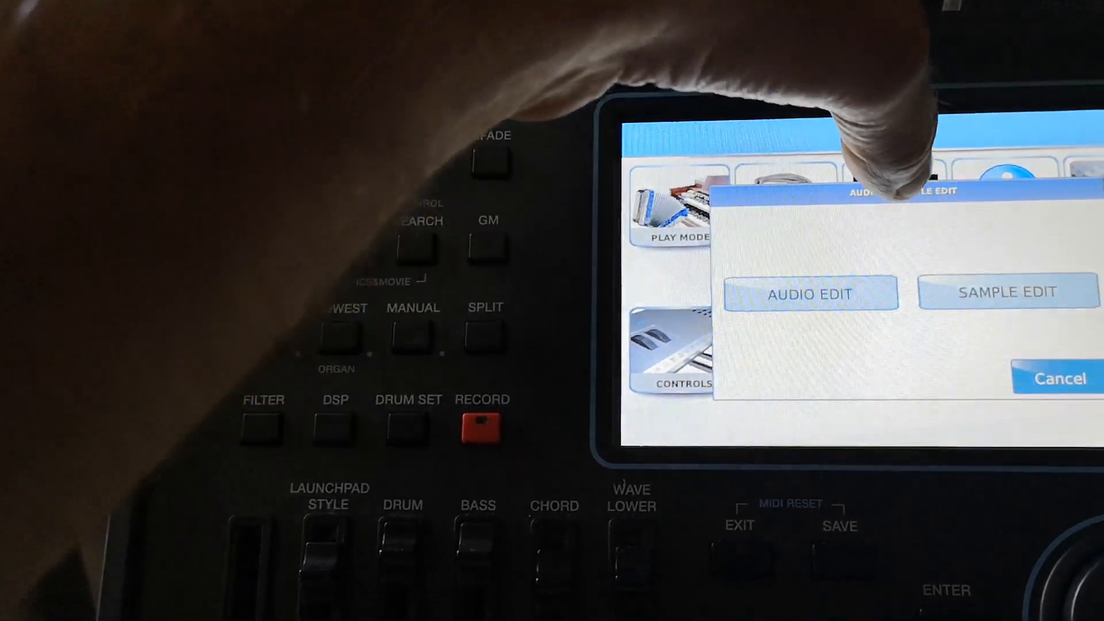
# Step: Open Sample Edit for OakDTX-TM and show the Sound Bank Instrument list
pyautogui.click(1007, 292)
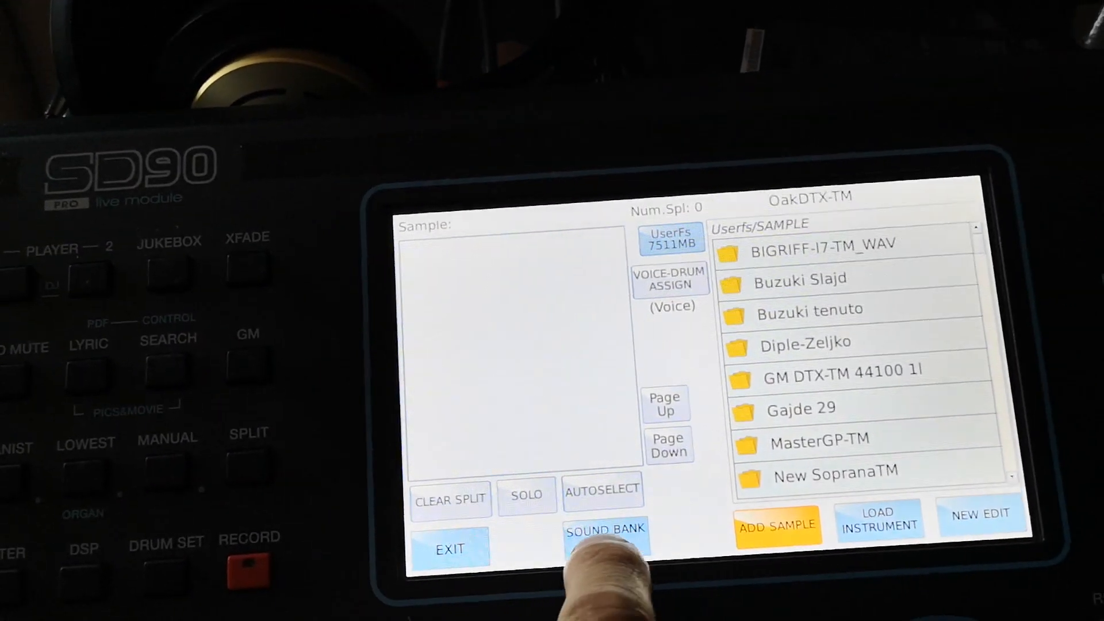
pyautogui.click(604, 533)
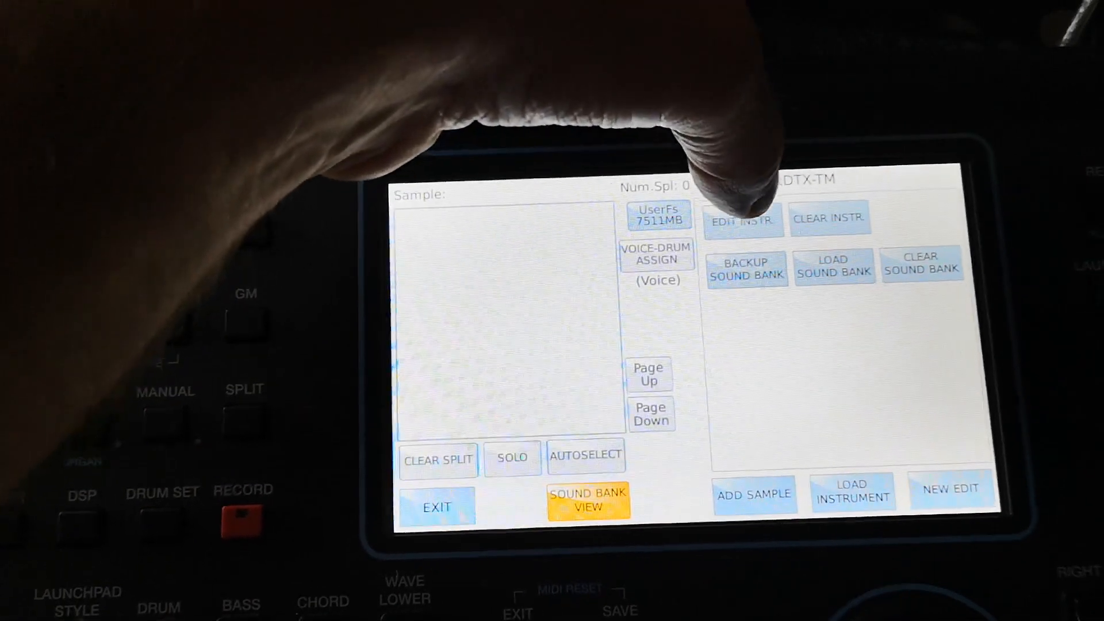
pyautogui.click(588, 502)
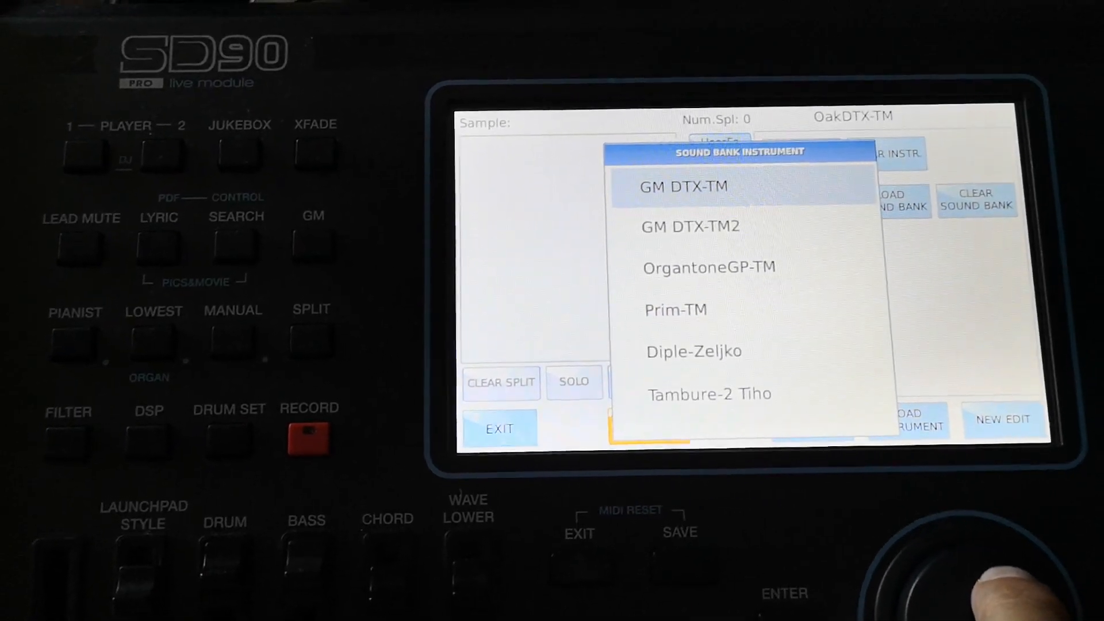
# Step: Load GM DTX-TM, listing its 20 velocity samples with root and velocity settings
pyautogui.click(680, 185)
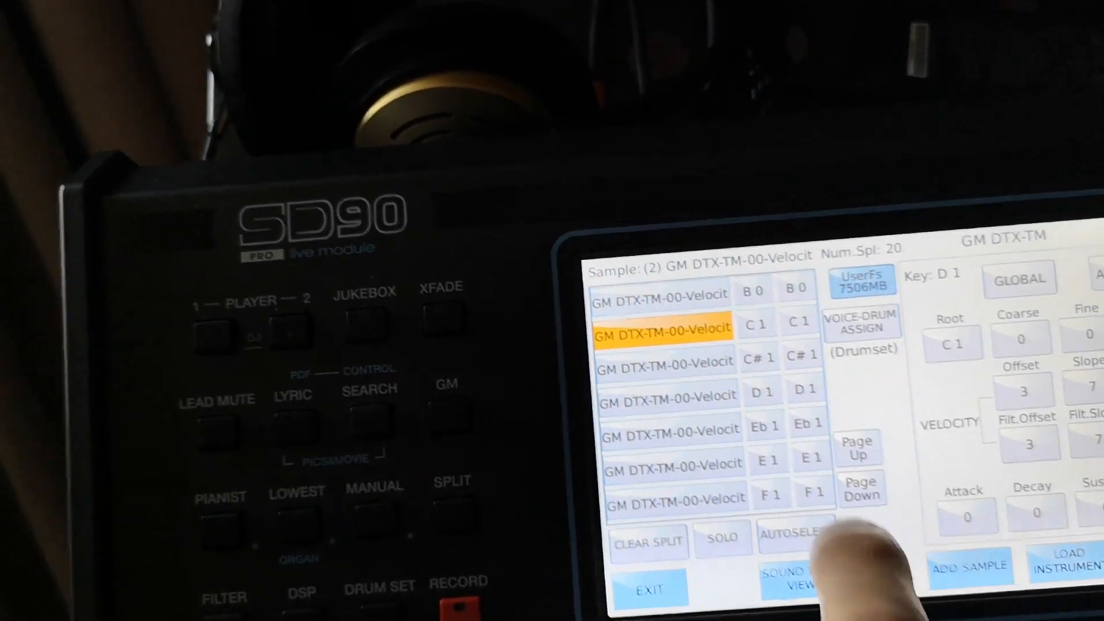
# Step: Page through the GM DTX-TM samples, then request to exit the sample editor
pyautogui.click(860, 489)
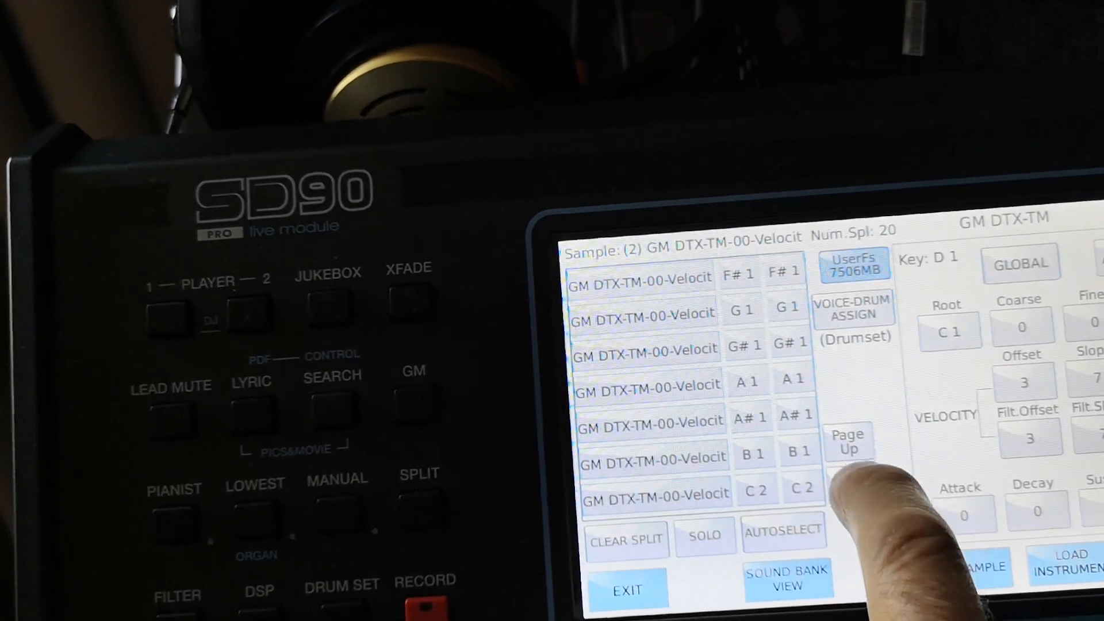
pyautogui.click(848, 442)
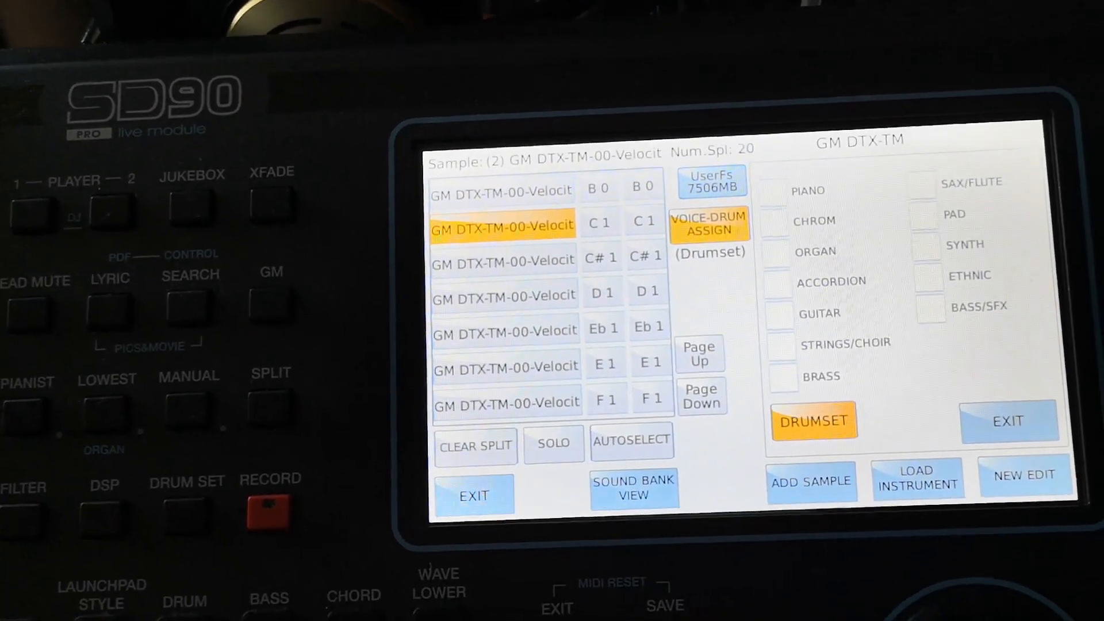
pyautogui.click(473, 495)
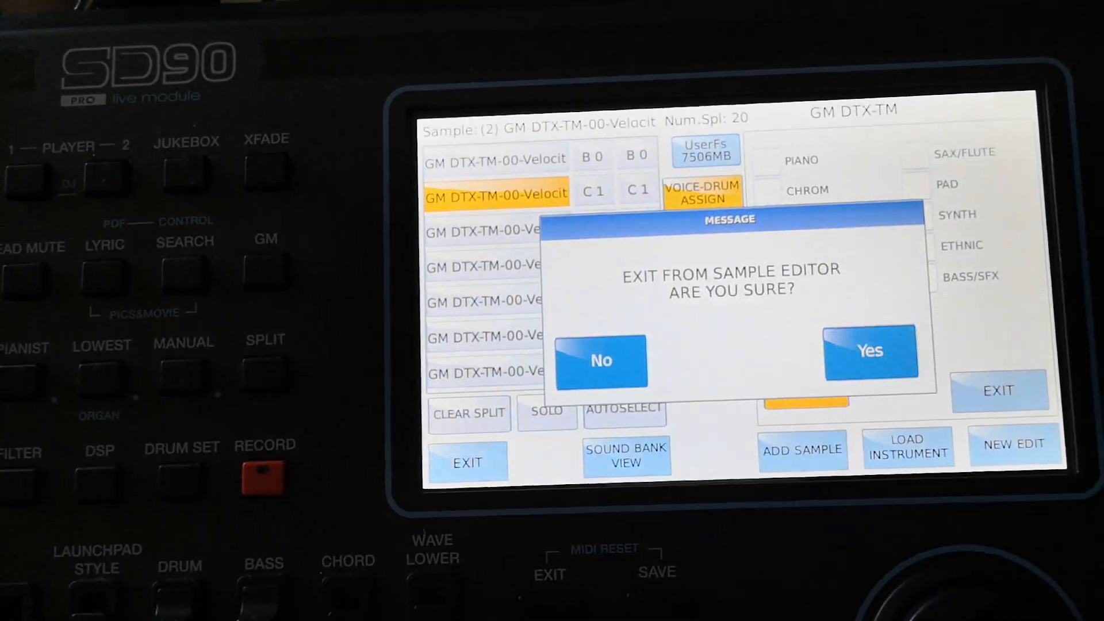